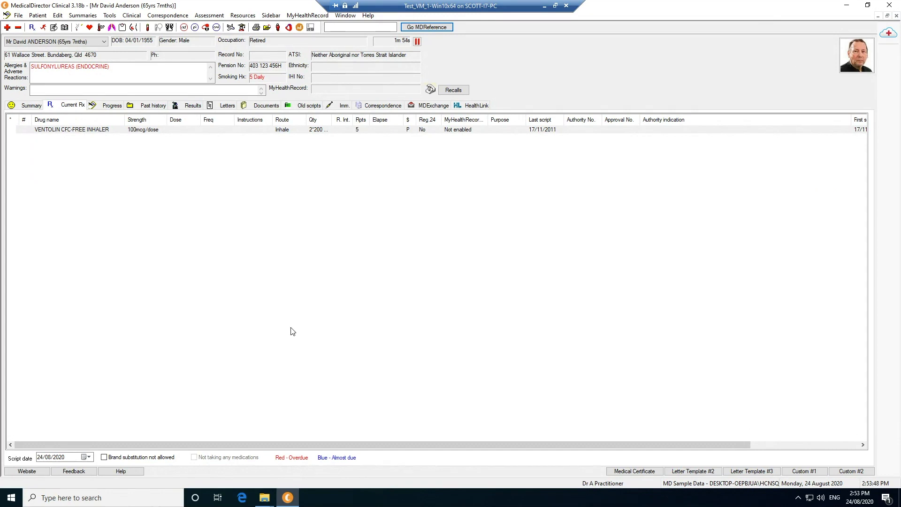
mouse_move(314, 231)
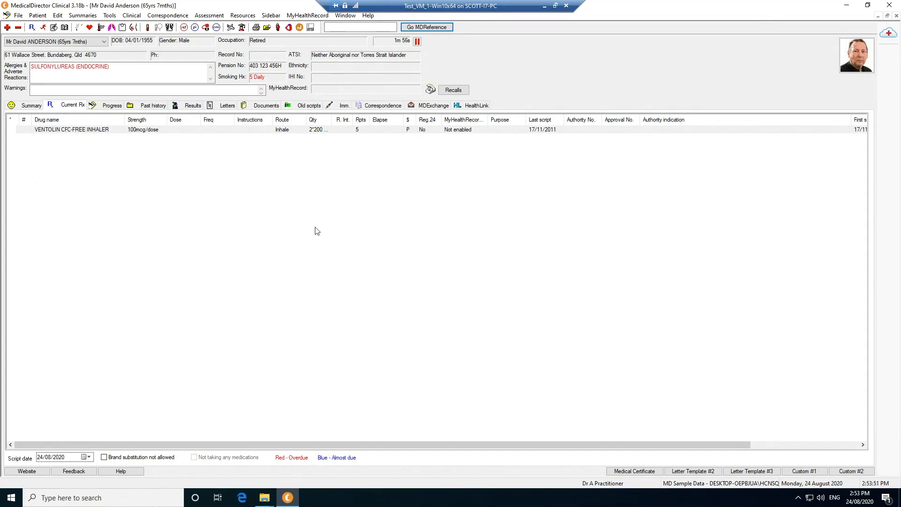
mouse_move(271, 199)
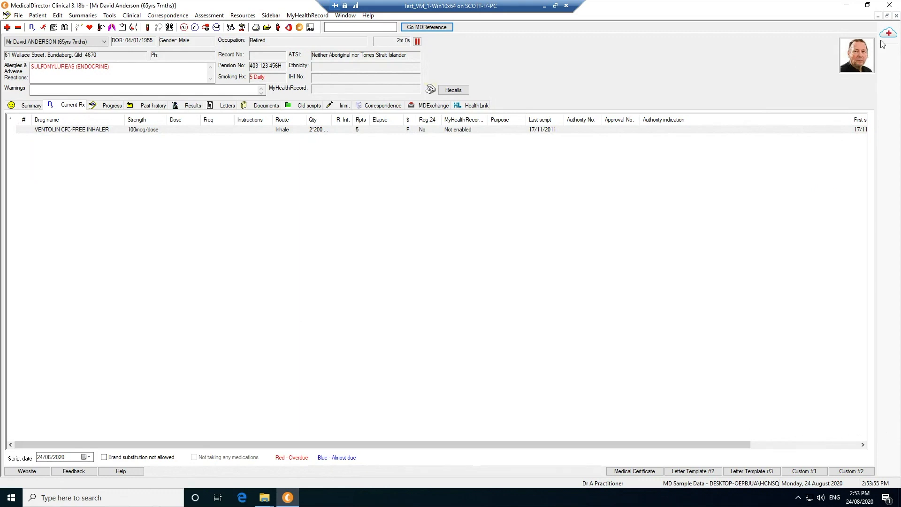
click(887, 33)
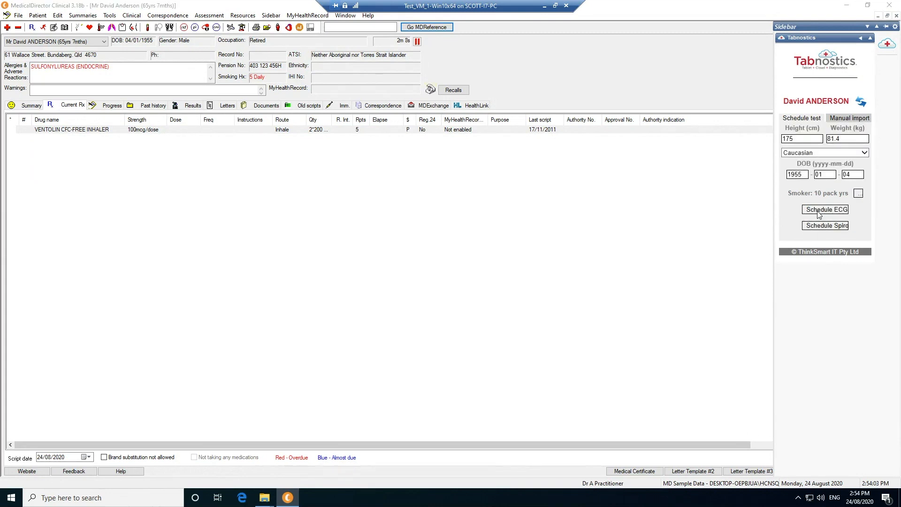
click(825, 210)
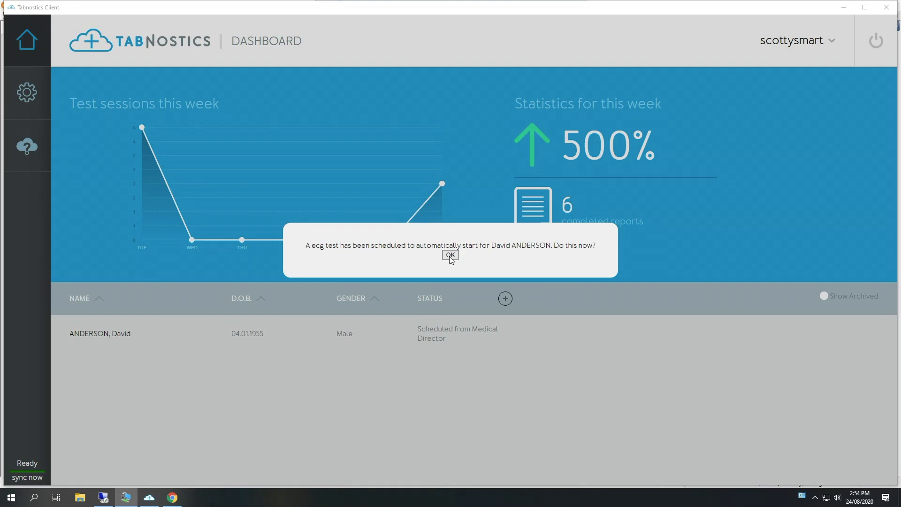
click(450, 255)
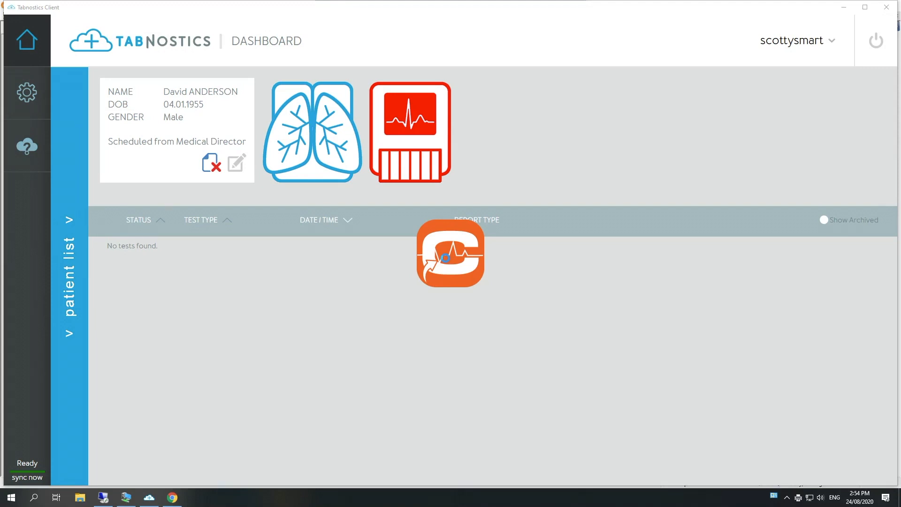
click(451, 253)
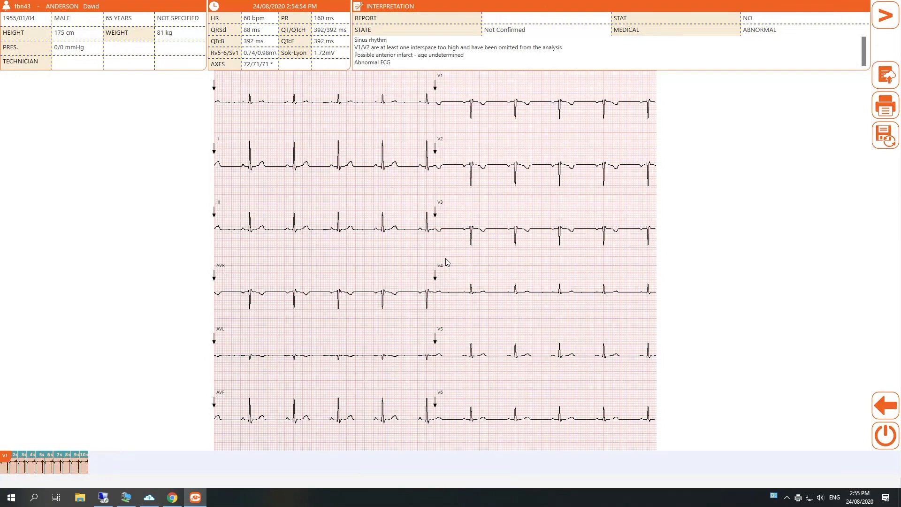
mouse_move(768, 360)
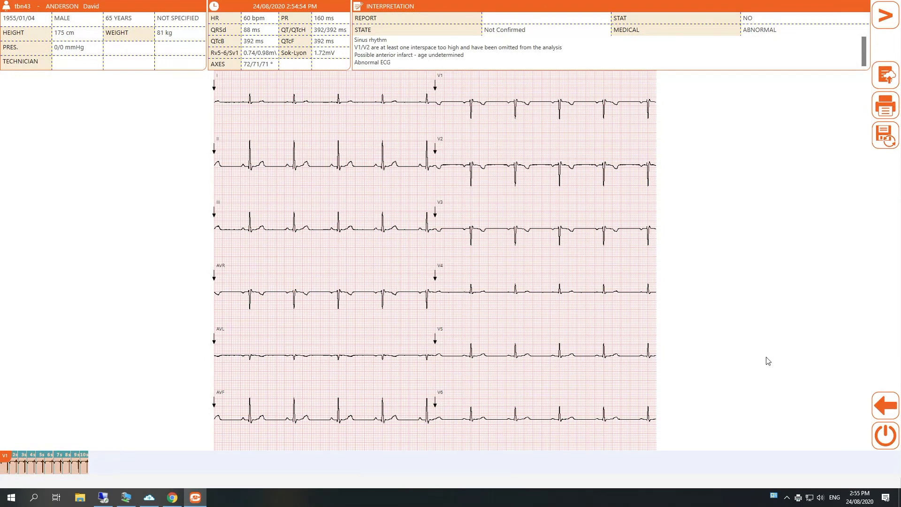
mouse_move(886, 434)
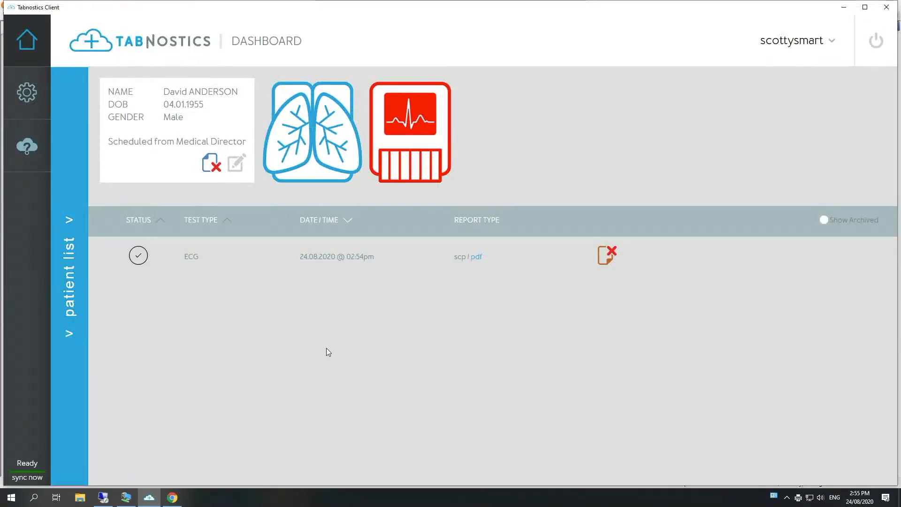
mouse_move(325, 363)
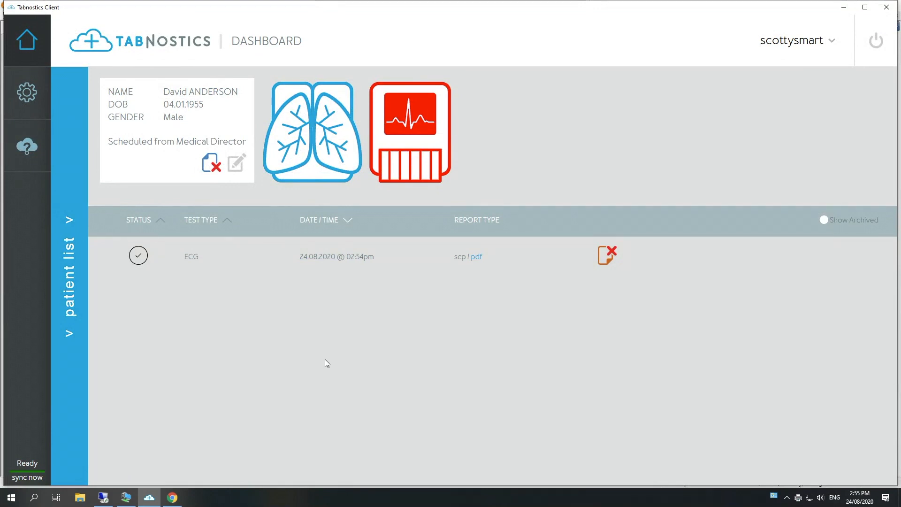
mouse_move(132, 464)
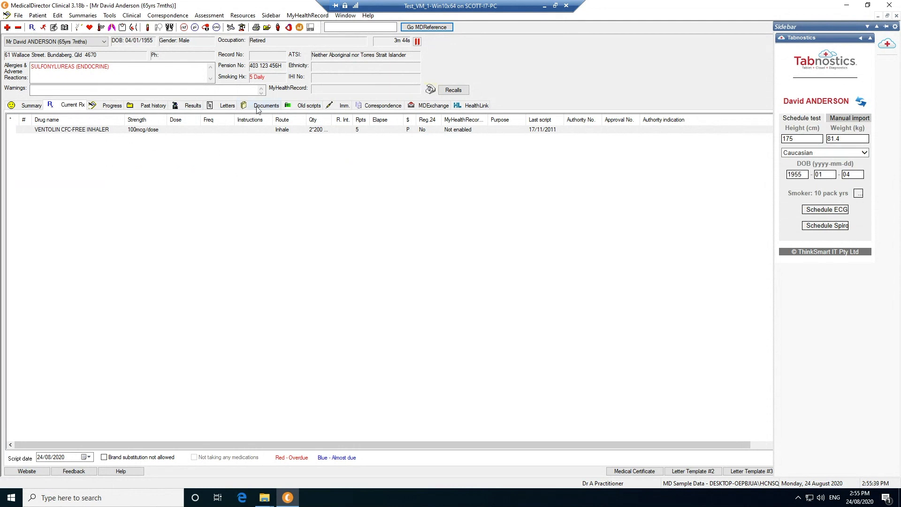
click(265, 105)
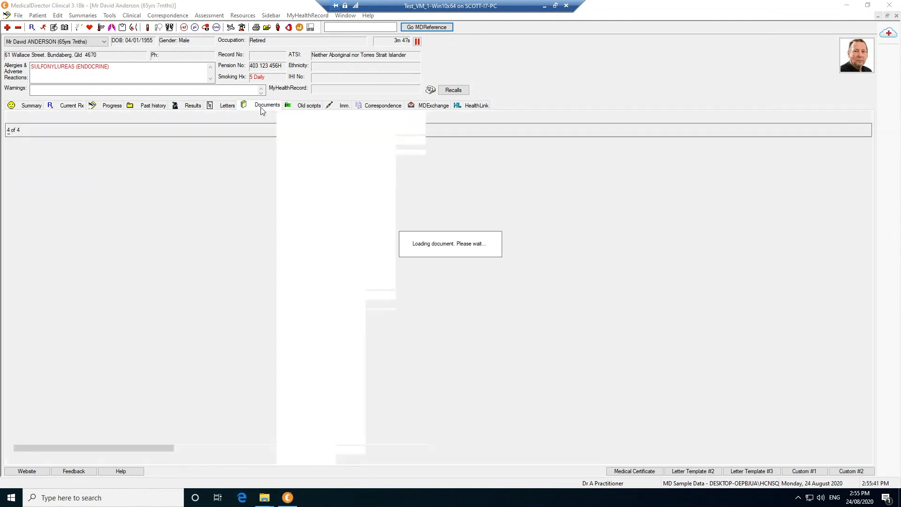